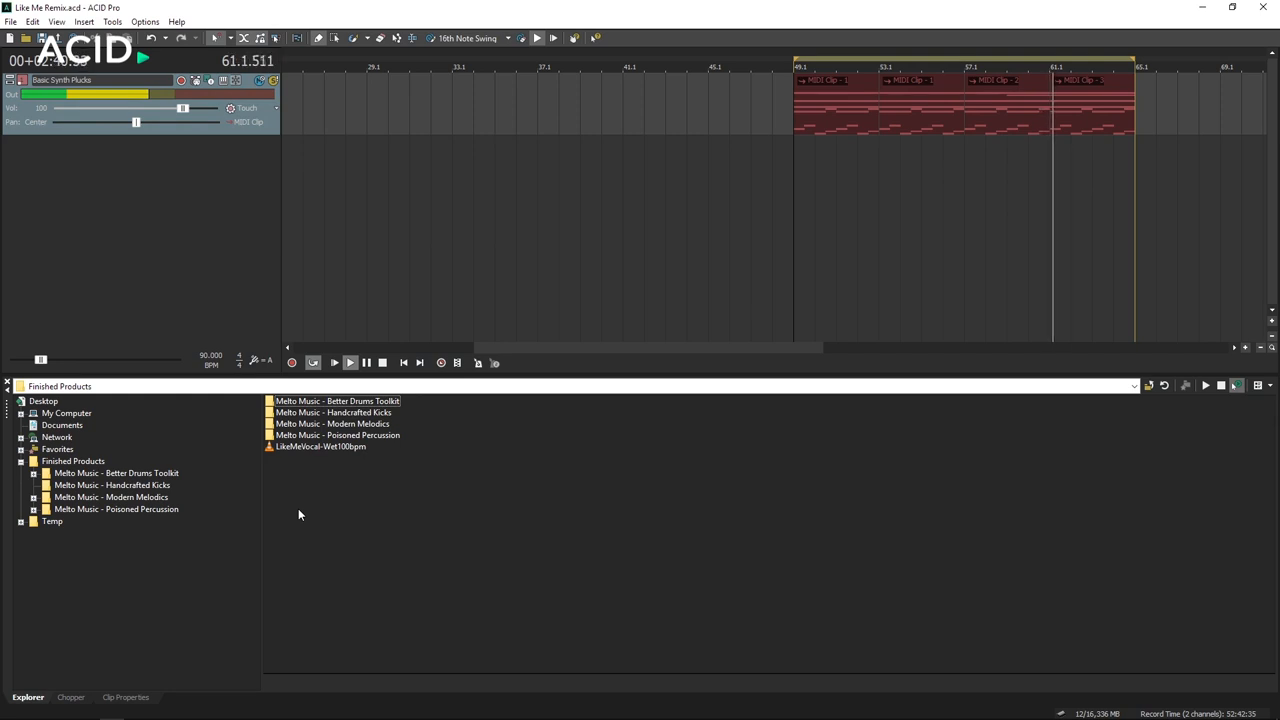
Stop playback and select LikeMeVocal-Wet100bpm in Finished Products to preview it.
click(383, 362)
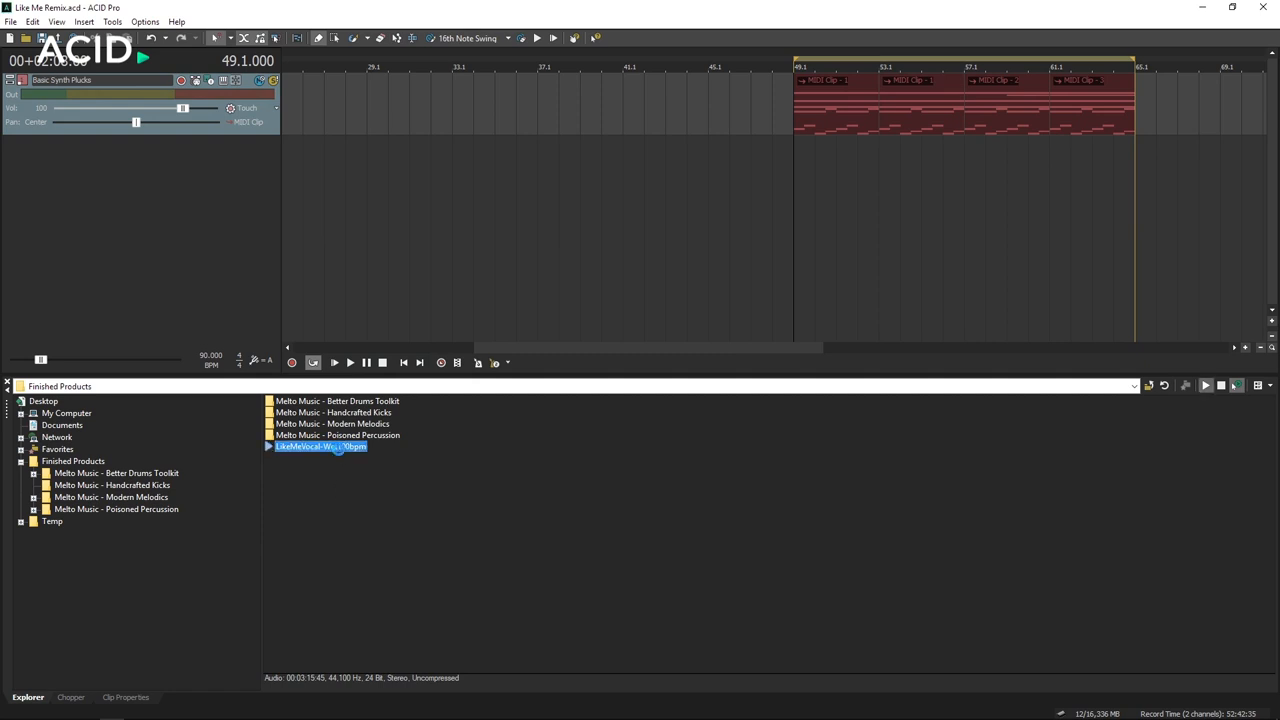
Beatmap LikeMeVocal-Wet100bpm at 100 BPM, accepting downbeat and measure length, and add it.
double_click(320, 446)
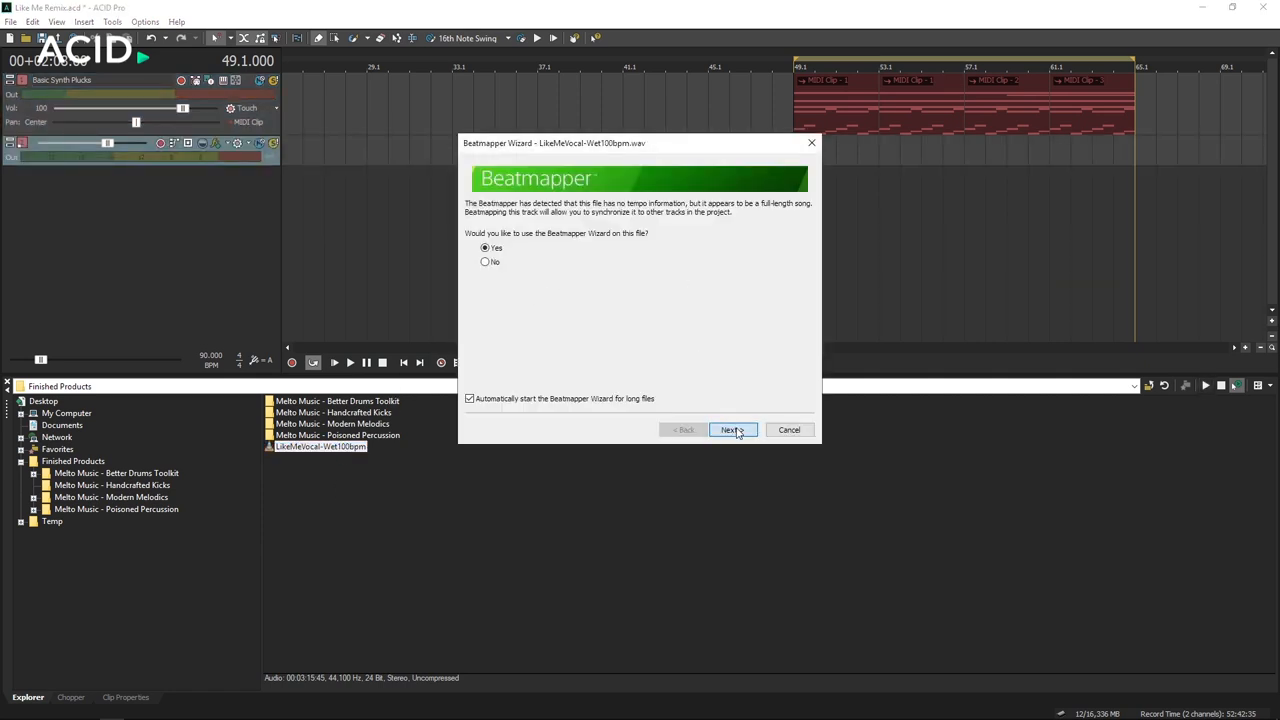
click(732, 429)
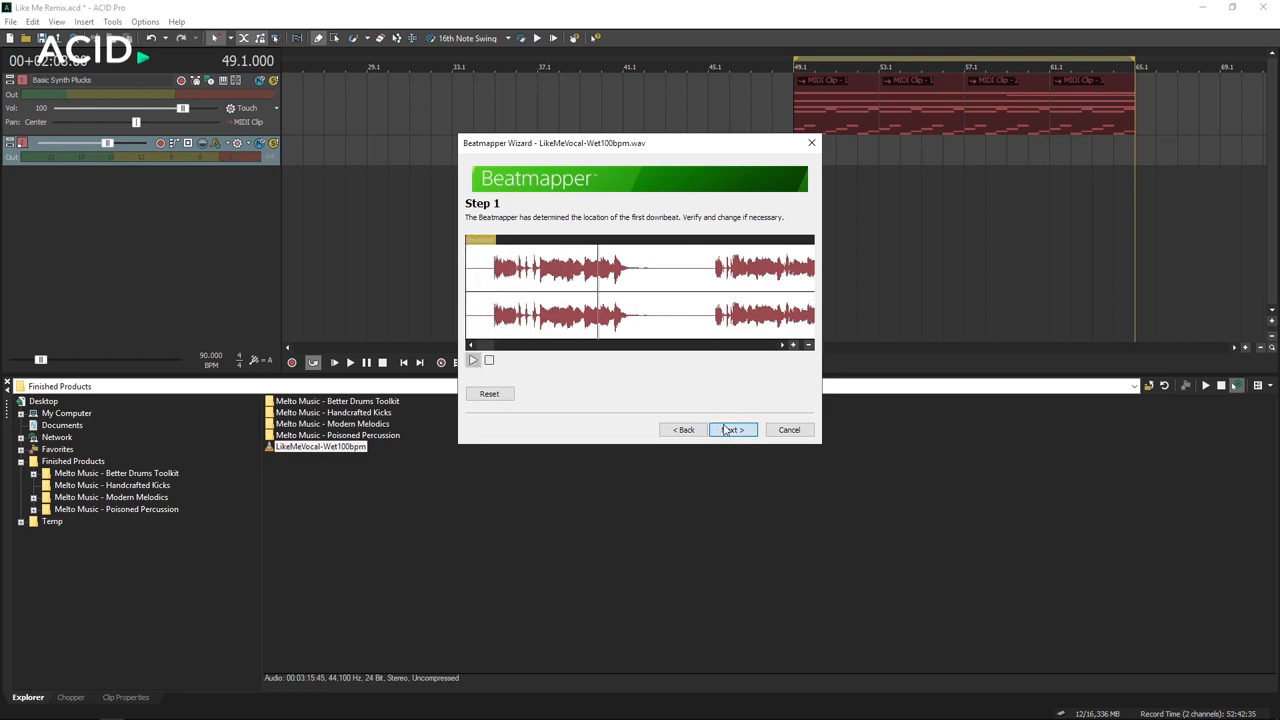
click(732, 429)
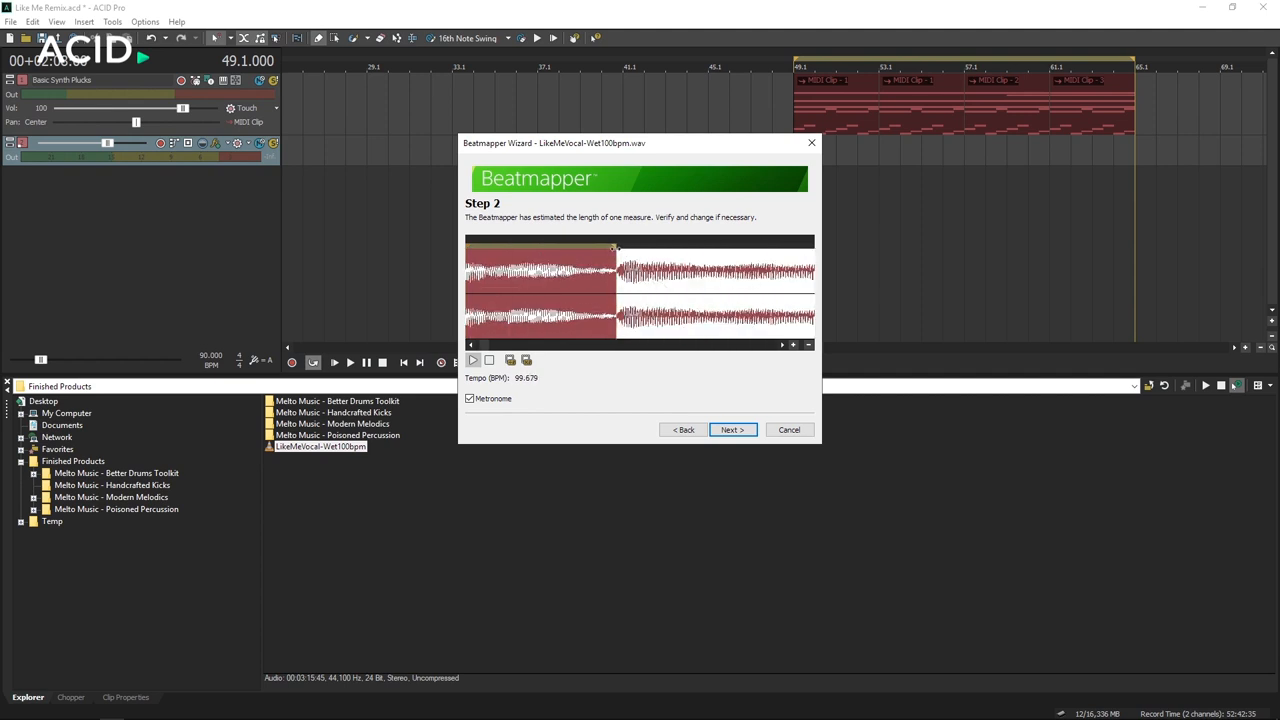
click(731, 429)
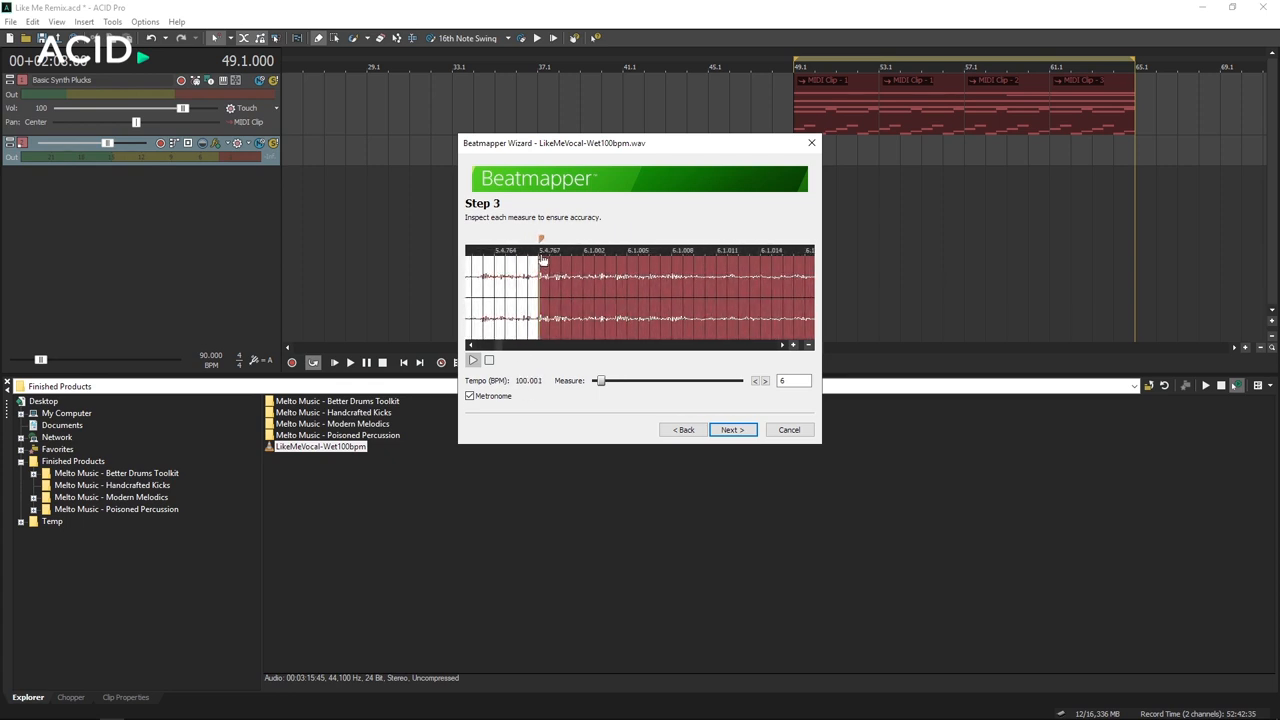
click(766, 378)
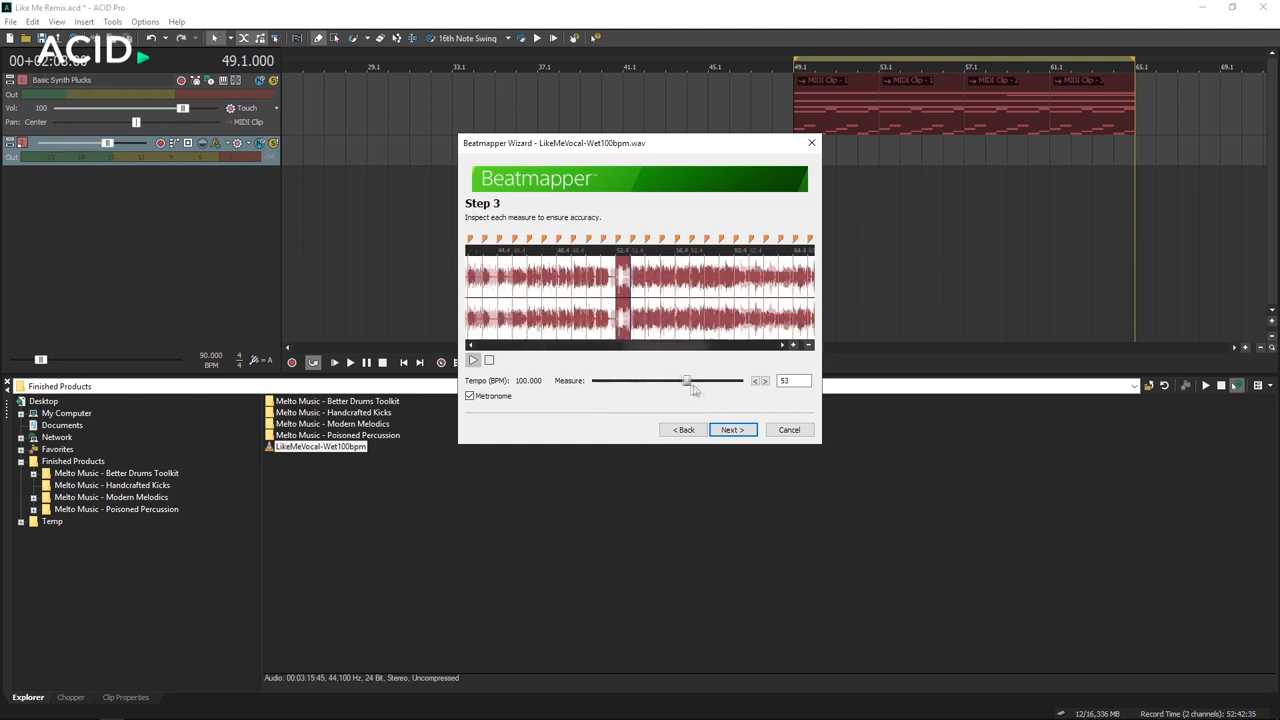
drag(687, 381, 707, 381)
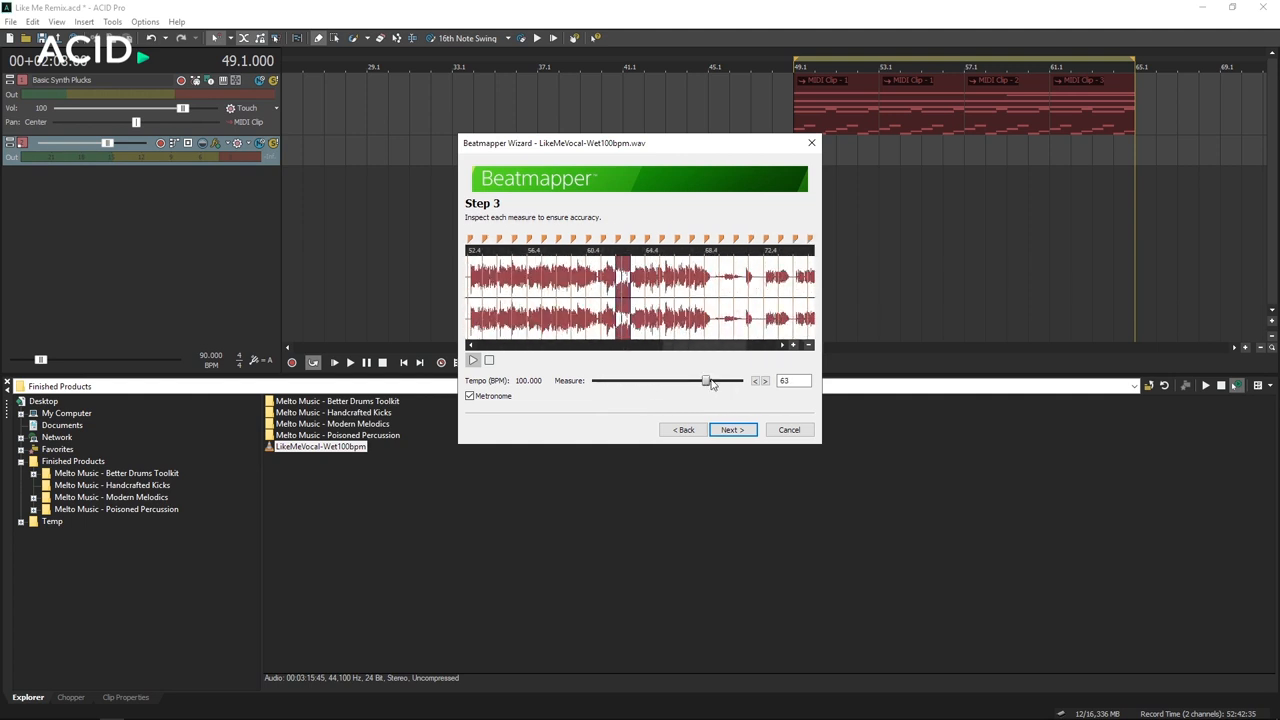
click(766, 378)
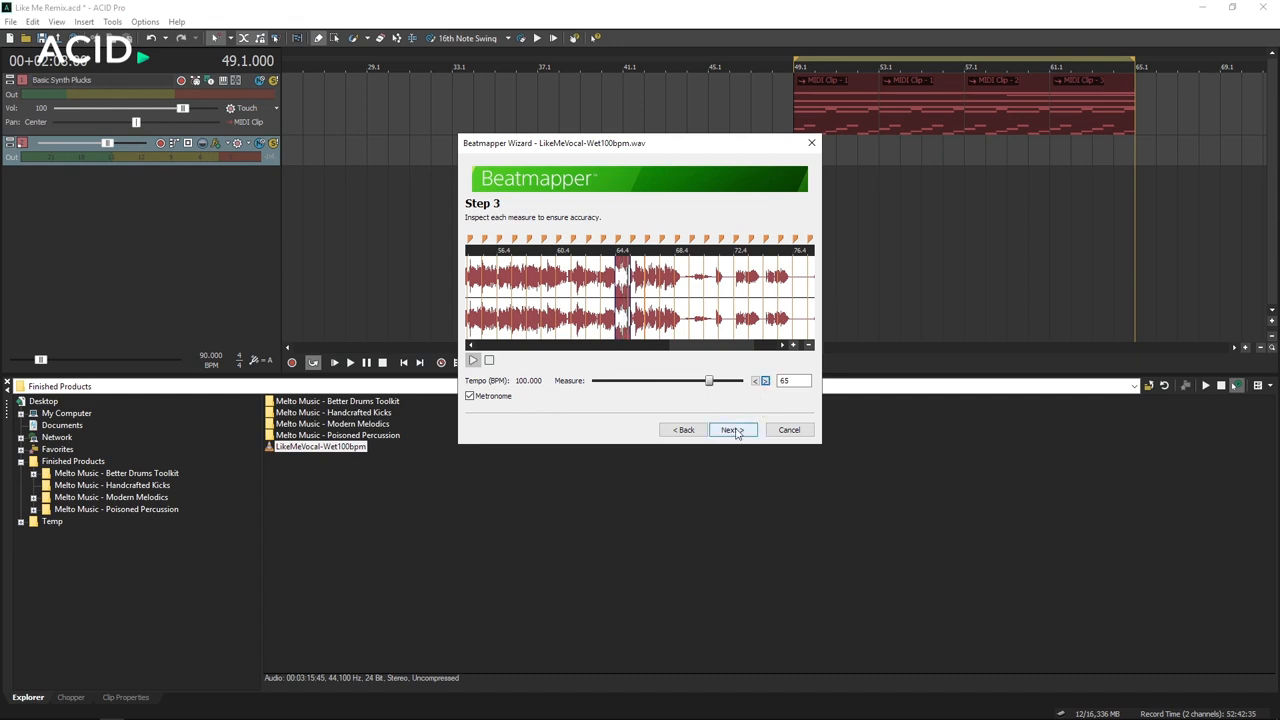
click(731, 429)
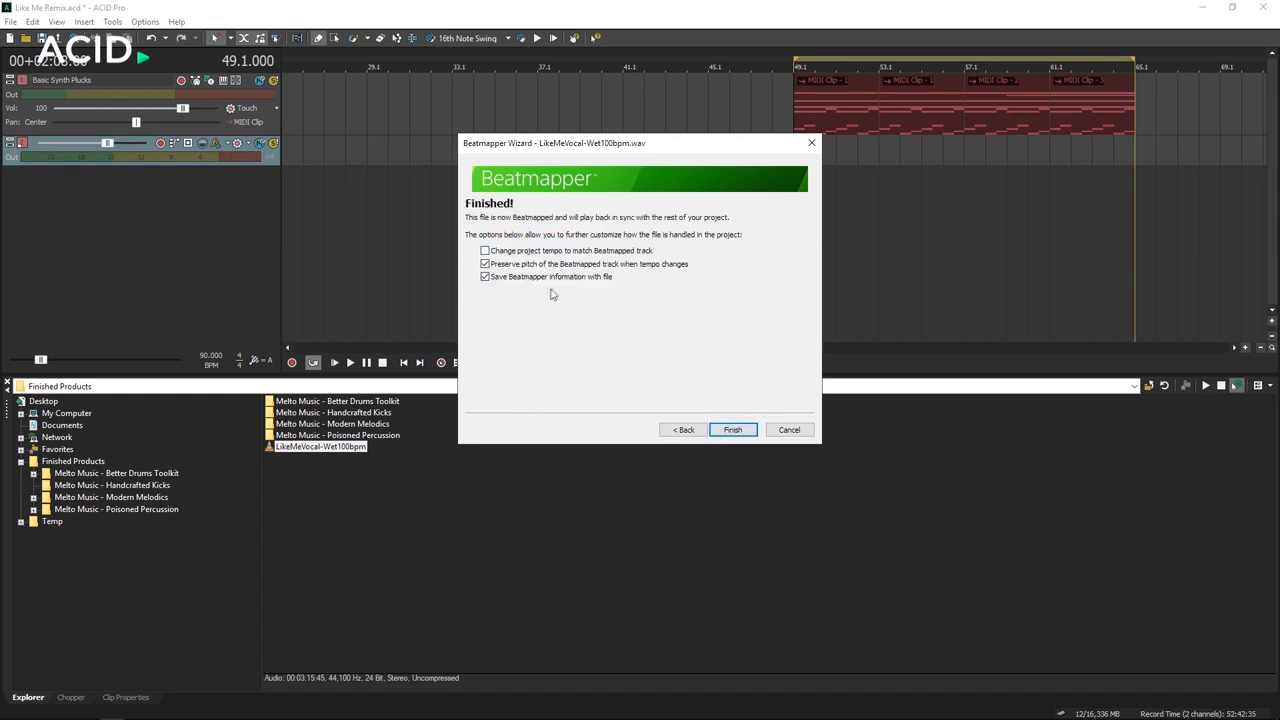
click(732, 429)
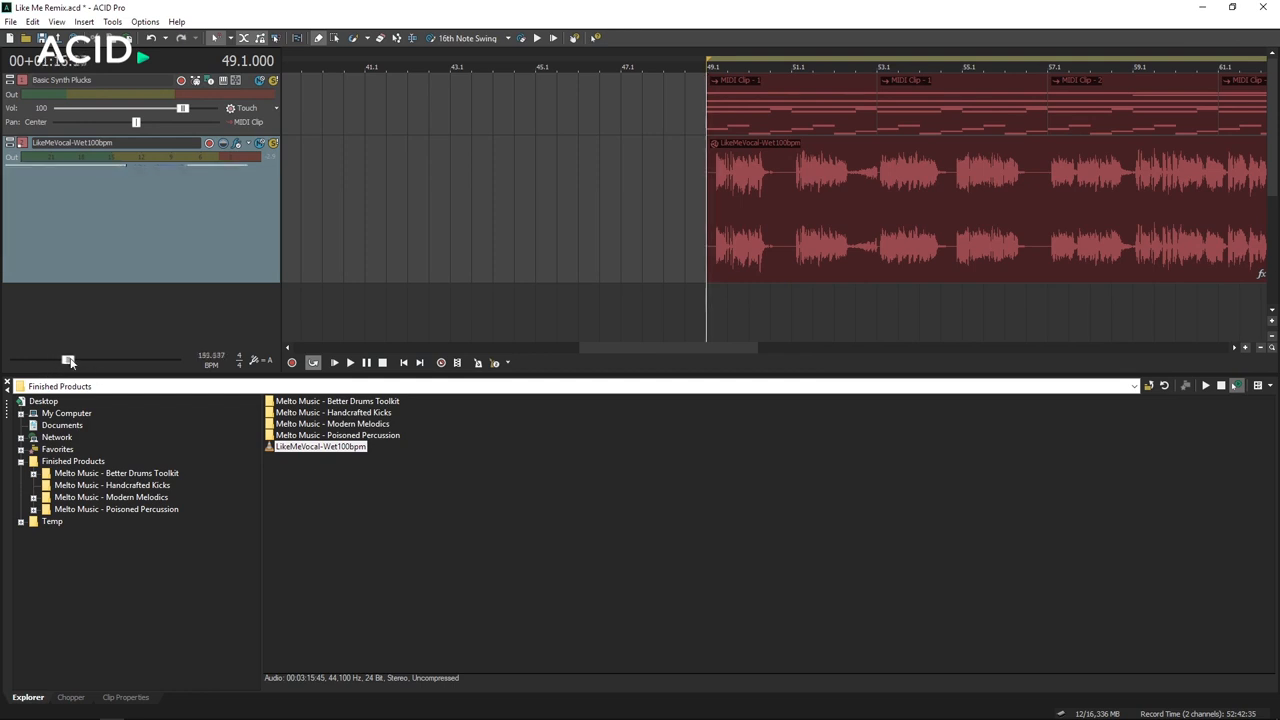
Undo the beatmapped LikeMeVocal-Wet100bpm track, leaving only Basic Synth Plucks at 90 BPM.
click(349, 362)
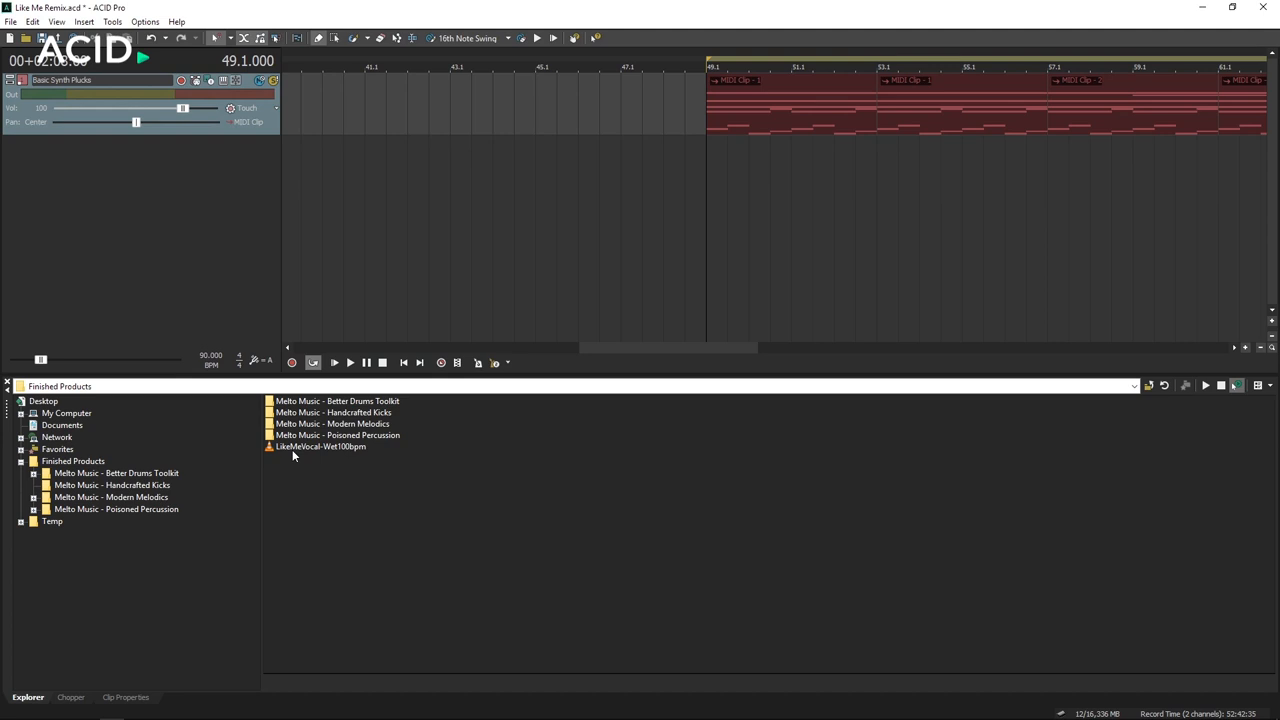
Re-add the vocal without beatmapping, change it from One-Shot, and set 100 BPM initial tempo.
double_click(320, 446)
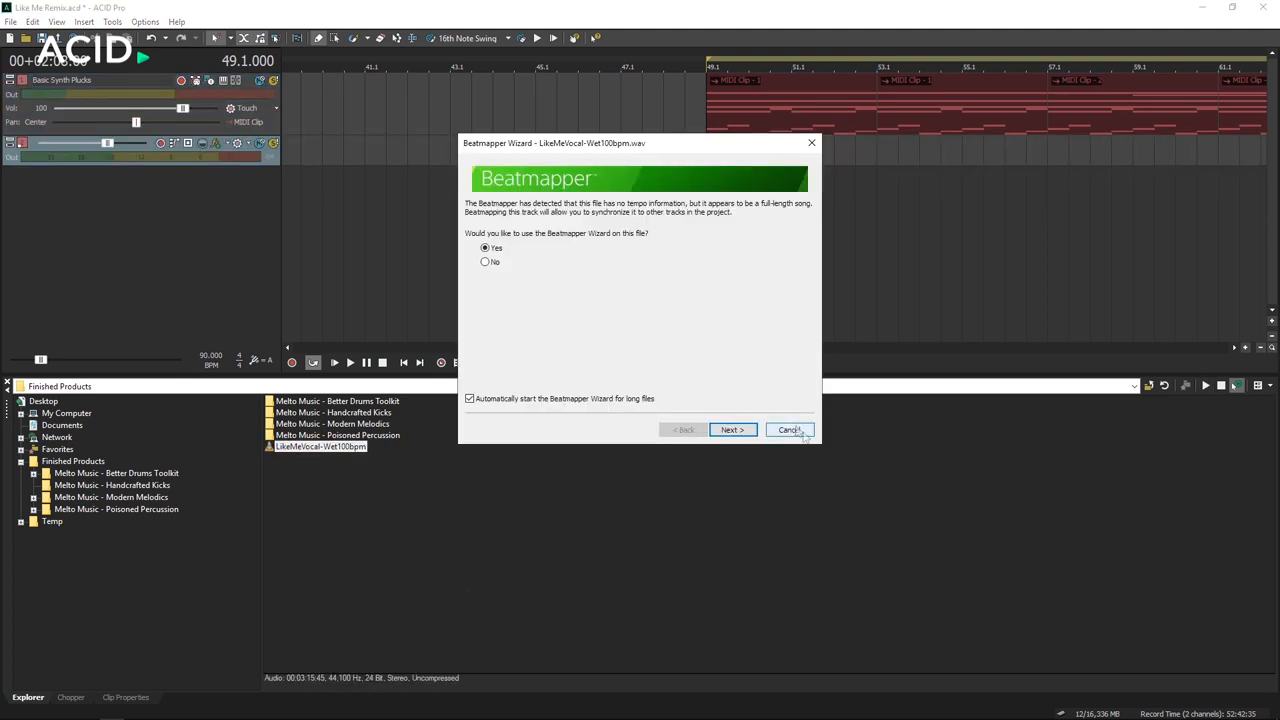
click(789, 429)
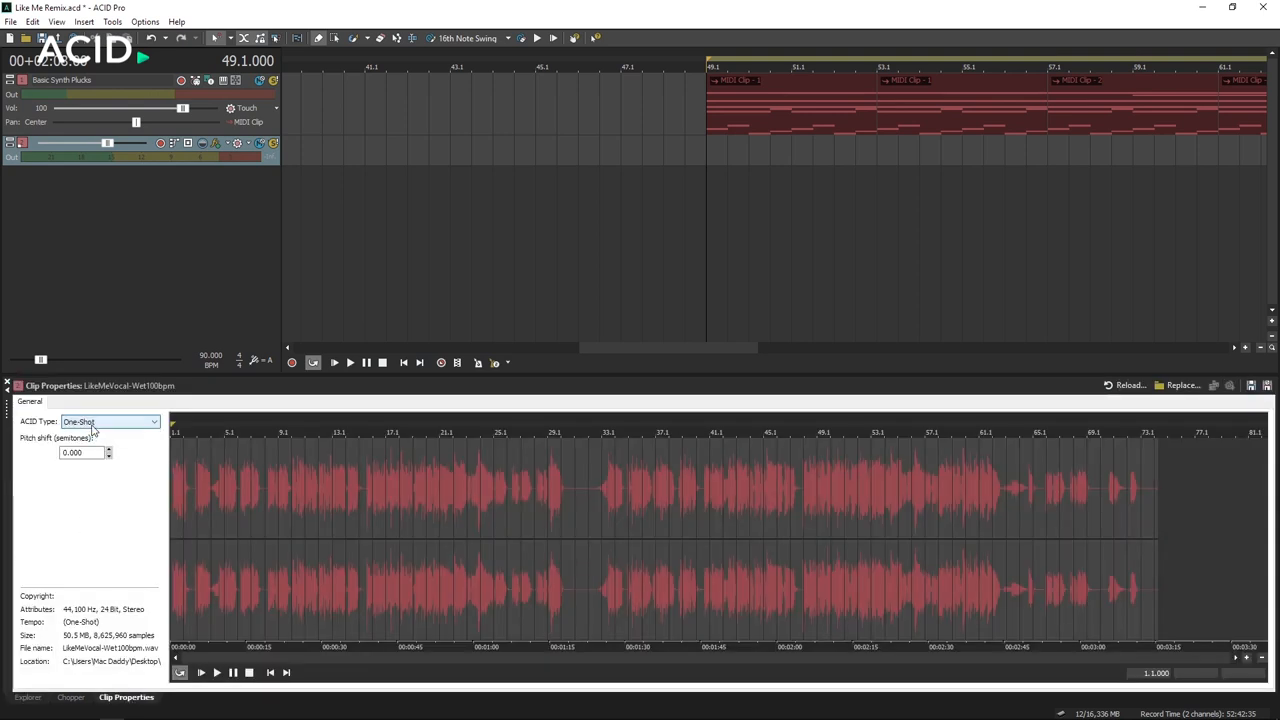
click(61, 401)
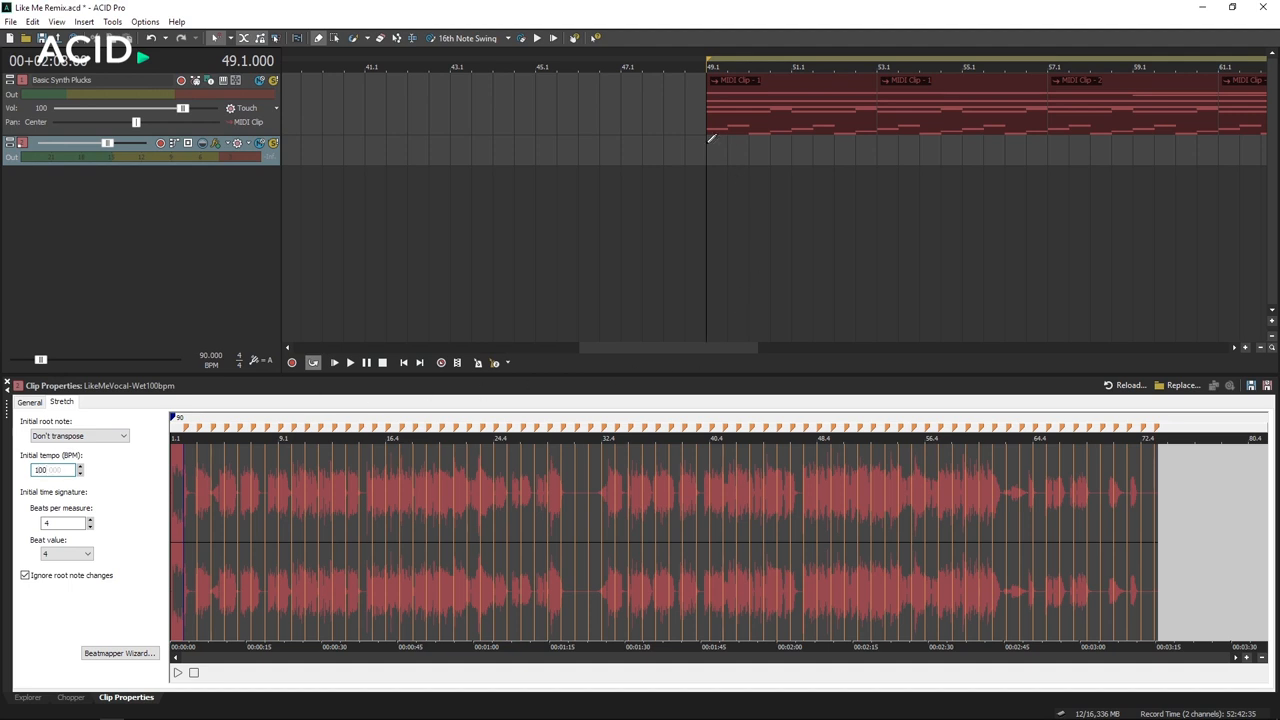
click(349, 362)
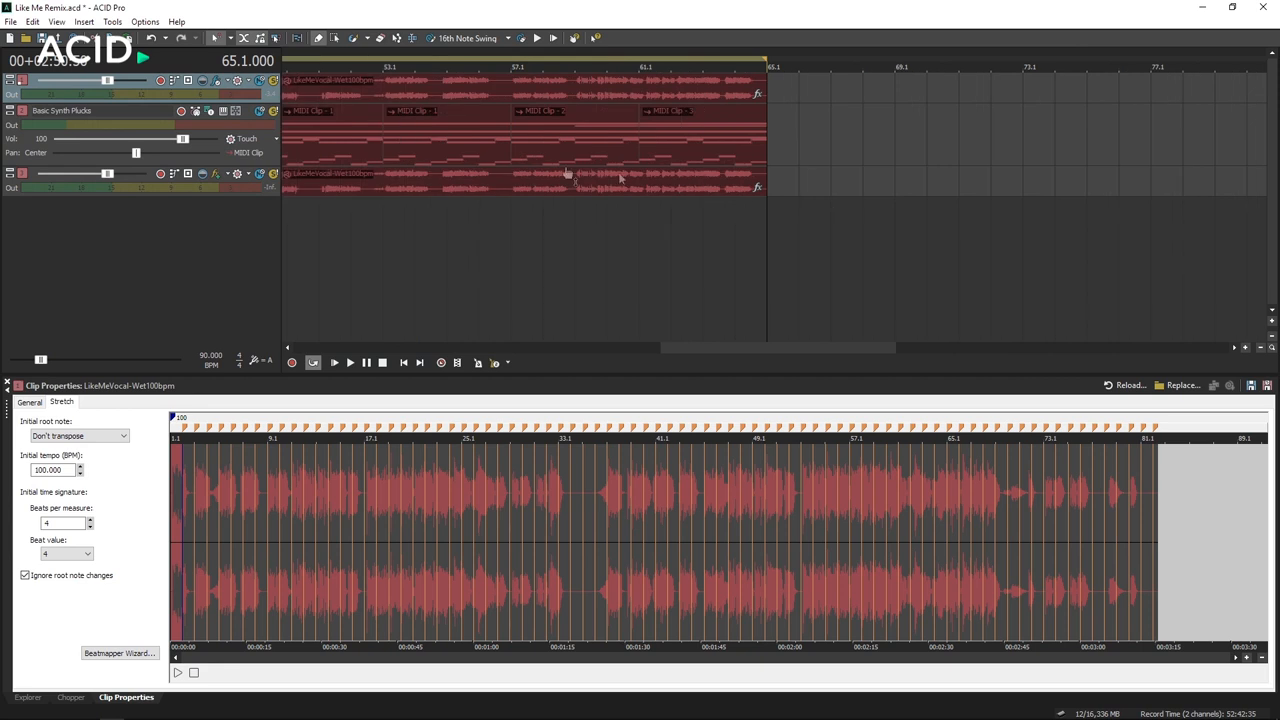
mouse_move(568, 68)
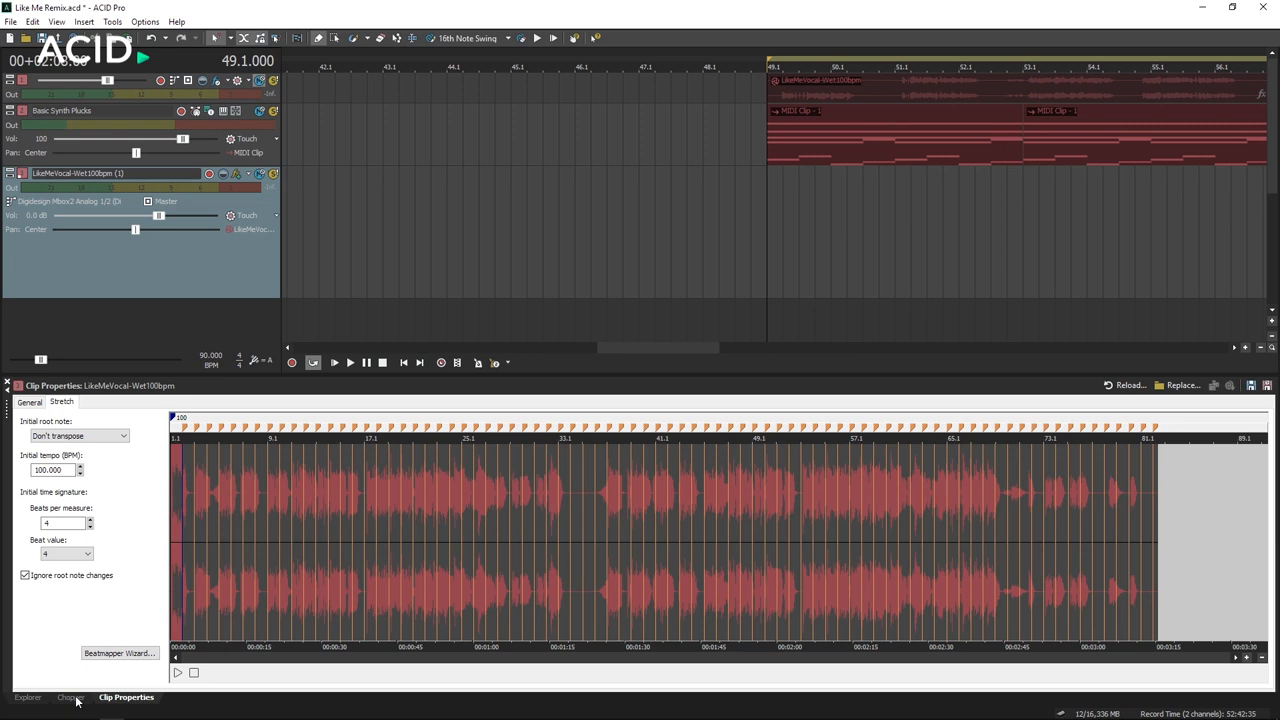
Chop a short vocal region and lay slices onto track 3 from bar 49.
click(71, 697)
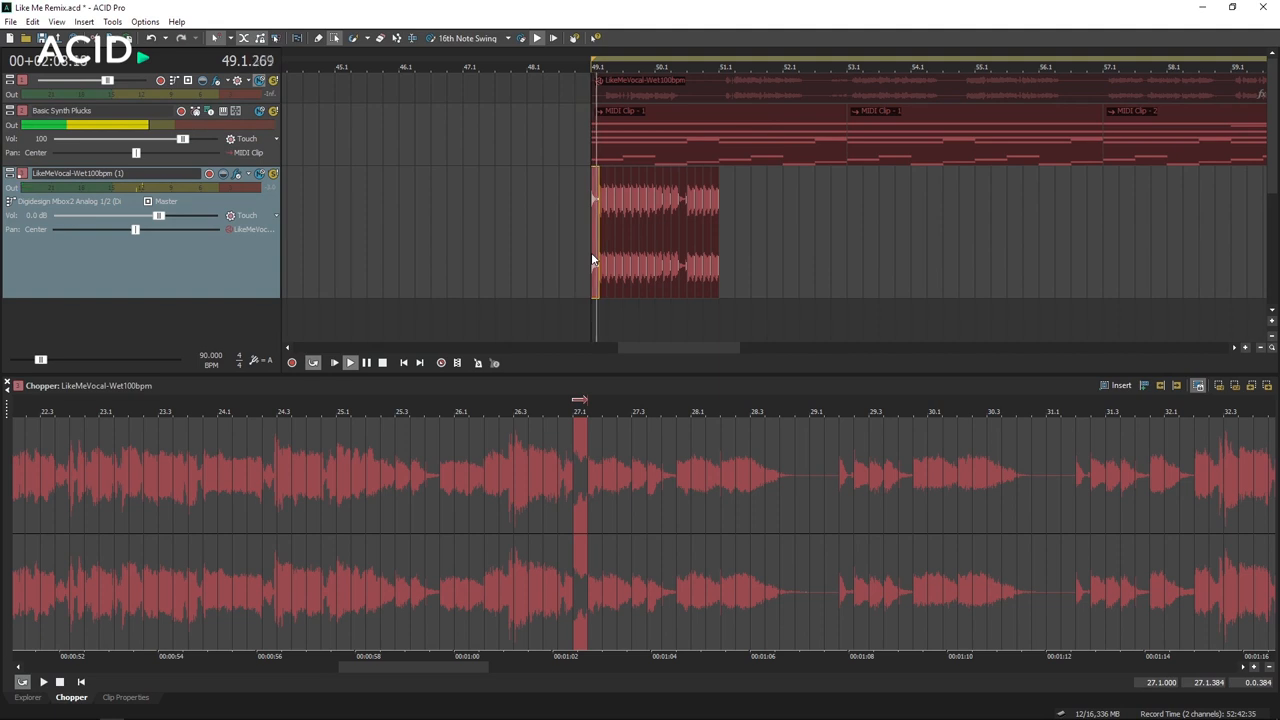
drag(157, 215, 145, 215)
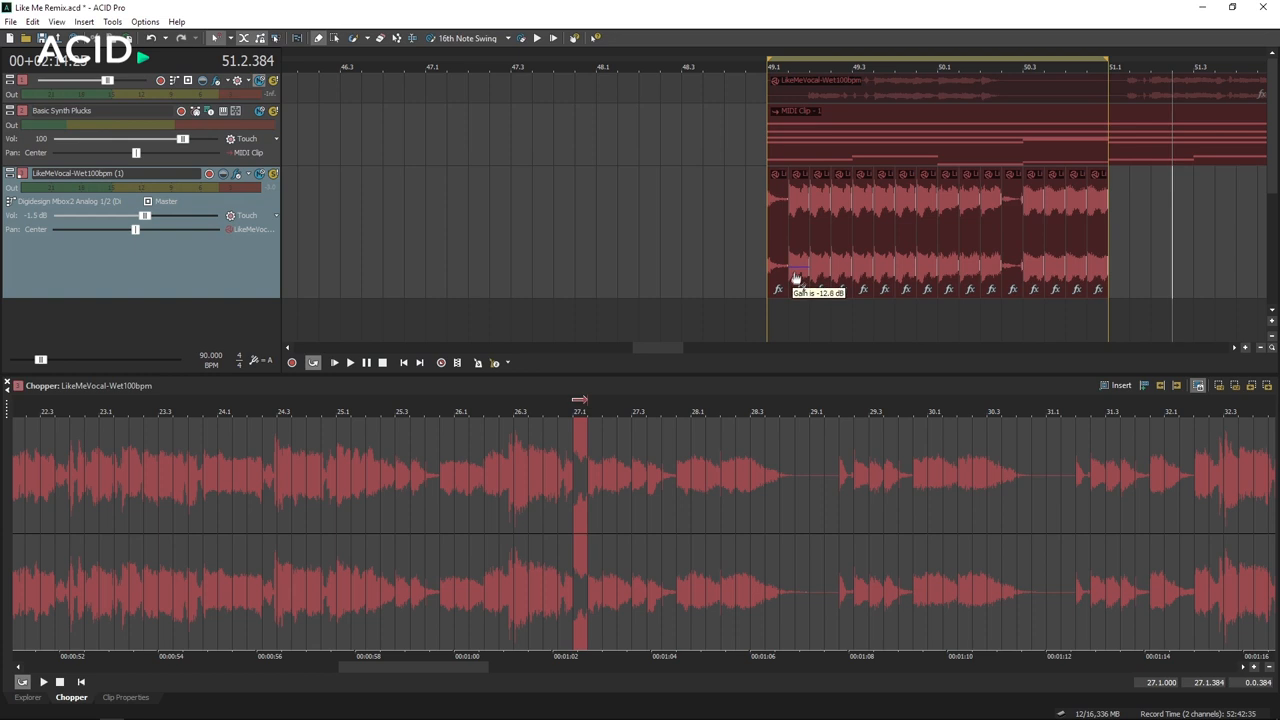
Drag down the gain envelope on the chopped vocal slices.
drag(795, 275, 838, 263)
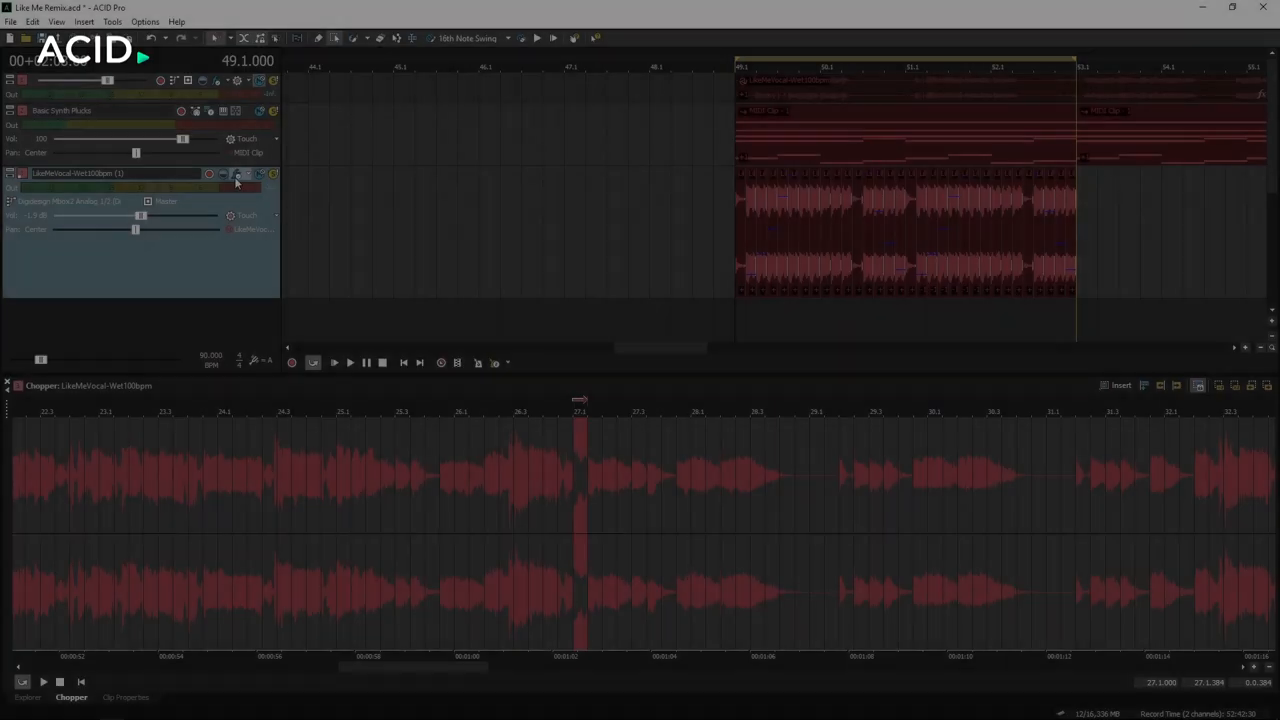
Add eFX Phaser, eFX StereoDelay and Little Plate to the chopped vocal track, then show StereoDelay.
click(237, 184)
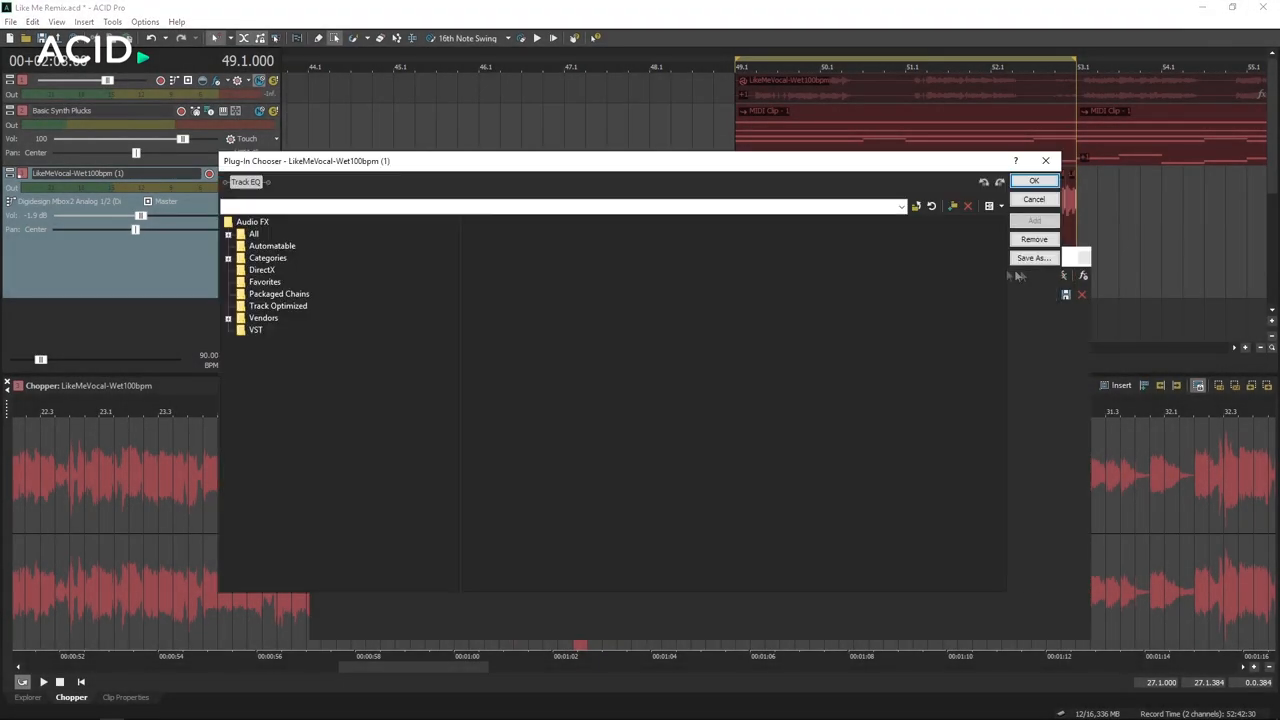
click(254, 233)
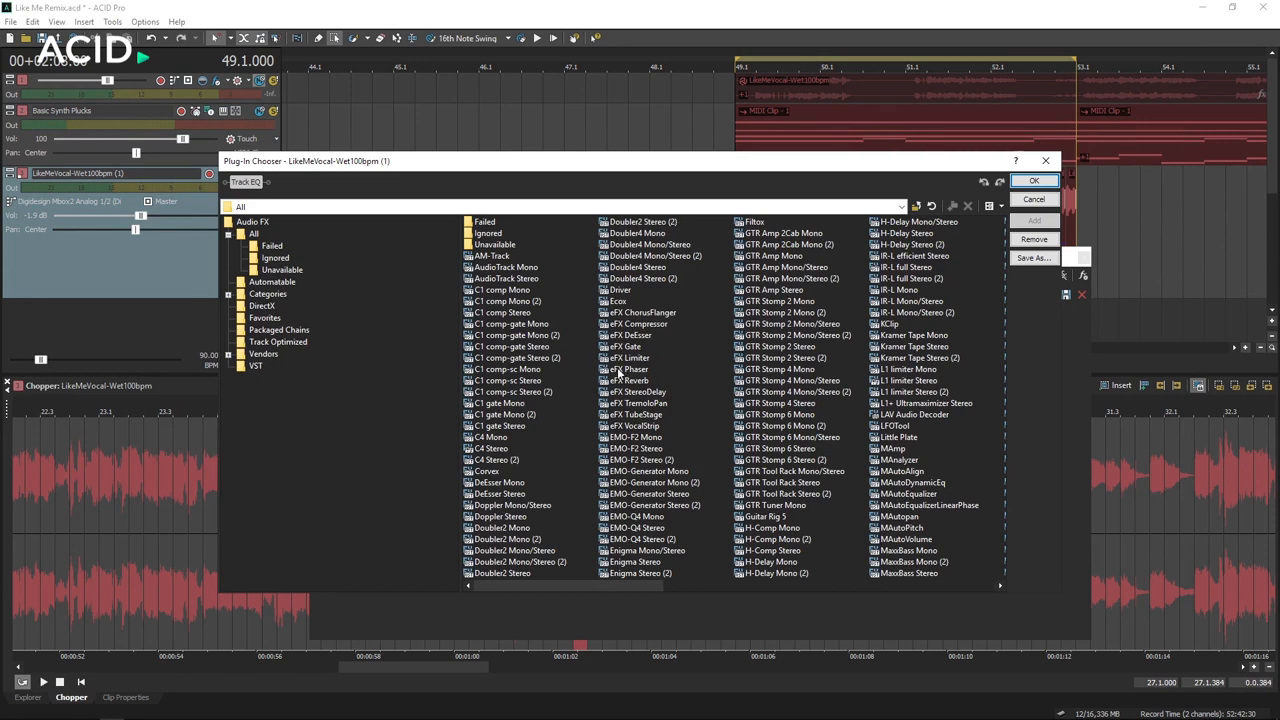
click(626, 369)
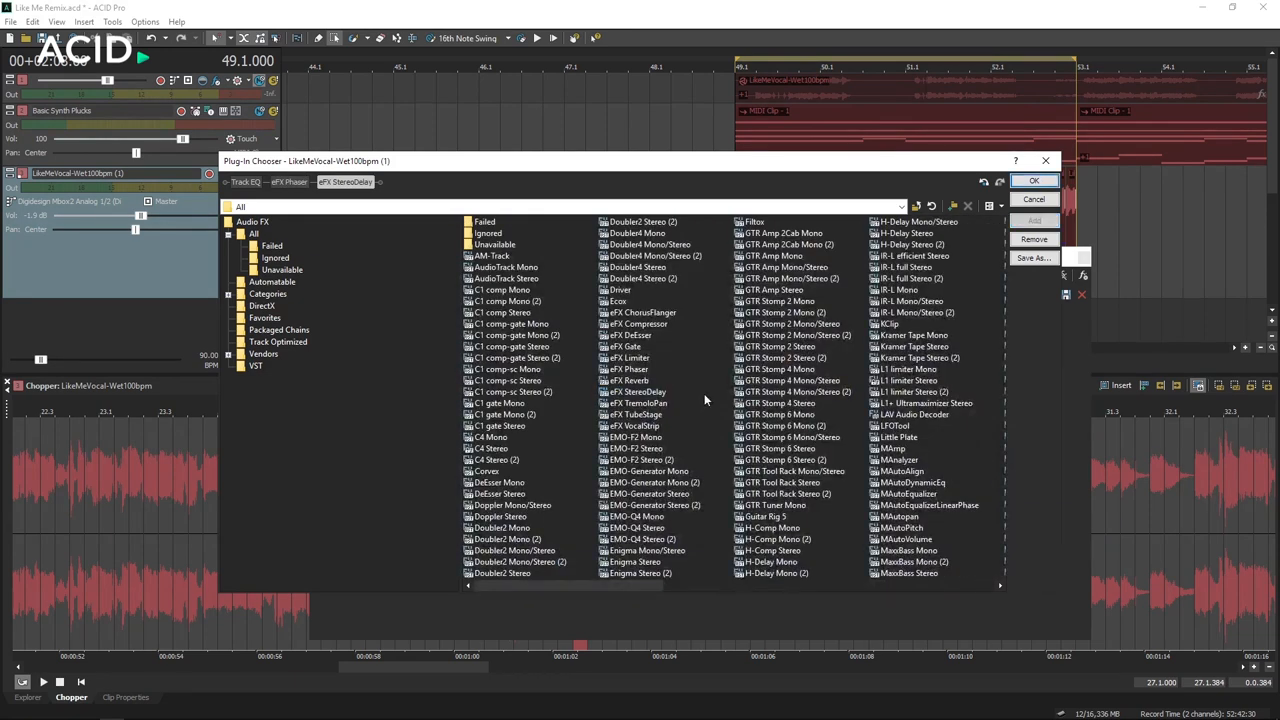
click(897, 437)
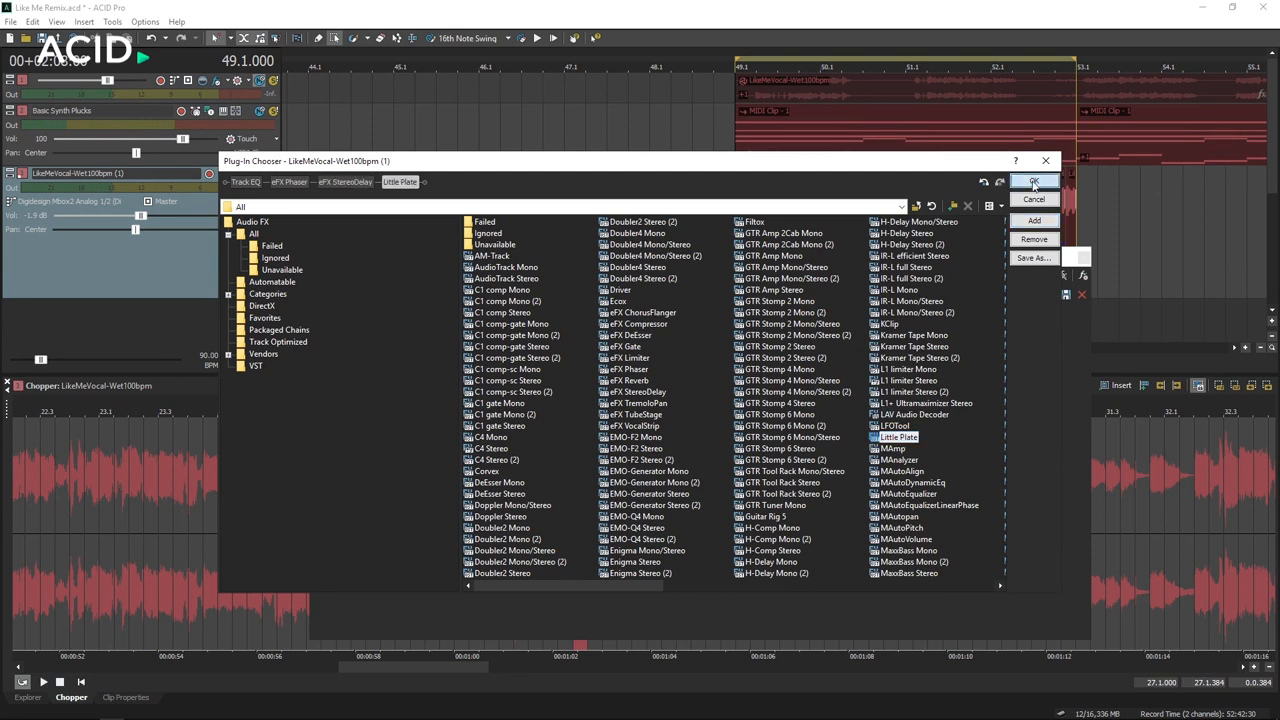
click(1034, 181)
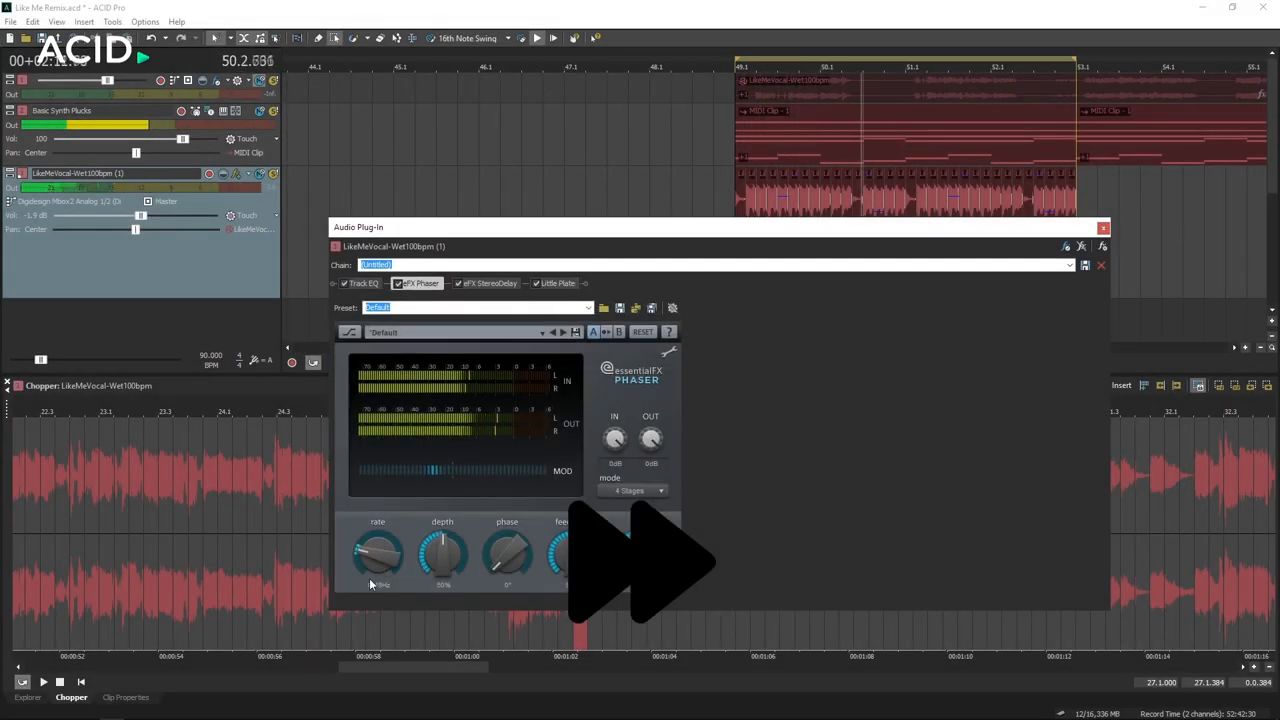
click(489, 283)
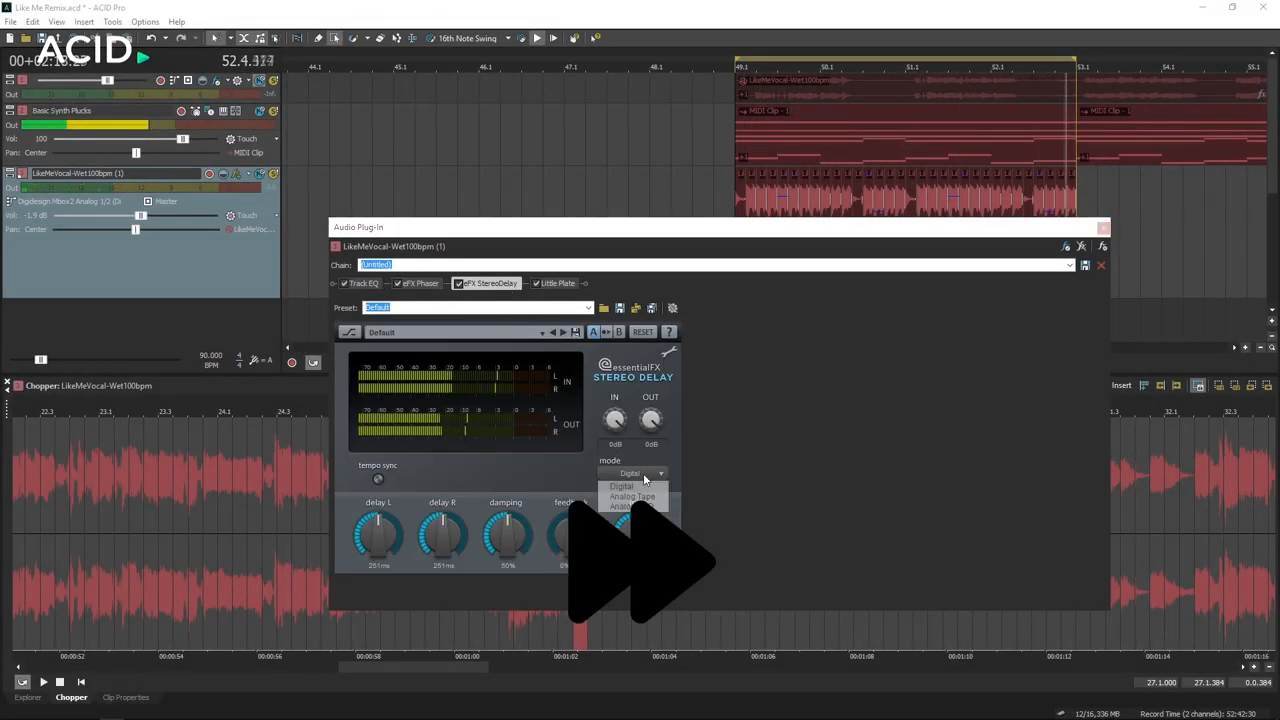